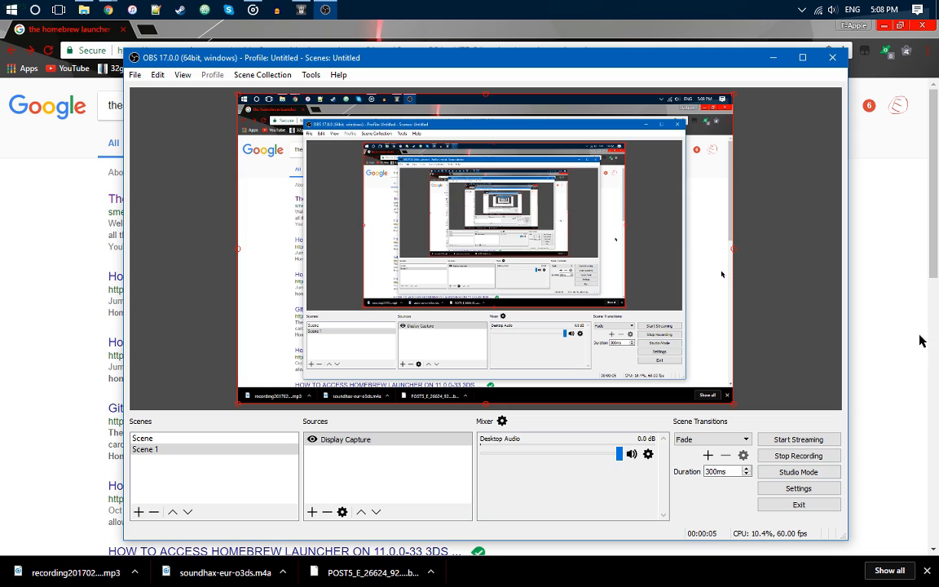
mouse_move(917, 335)
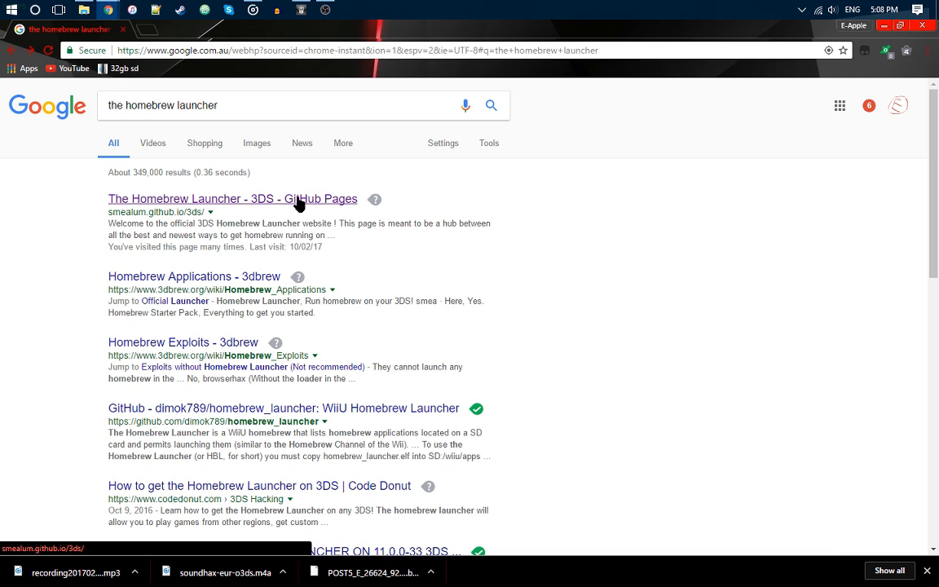
Step: On the smealum Homebrew Launcher page, set the payload firmware to OLD 11.3.0-36
click(231, 199)
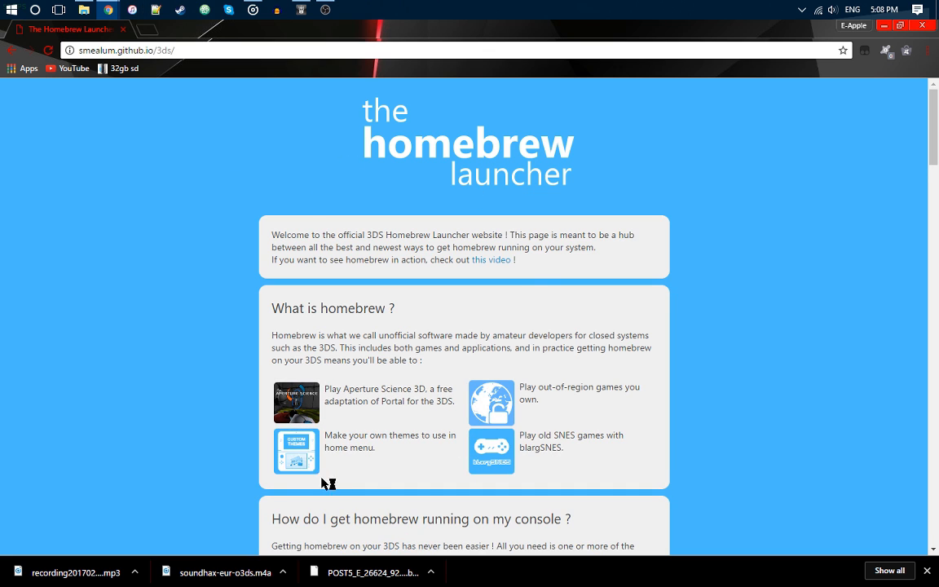
scroll(down, 3)
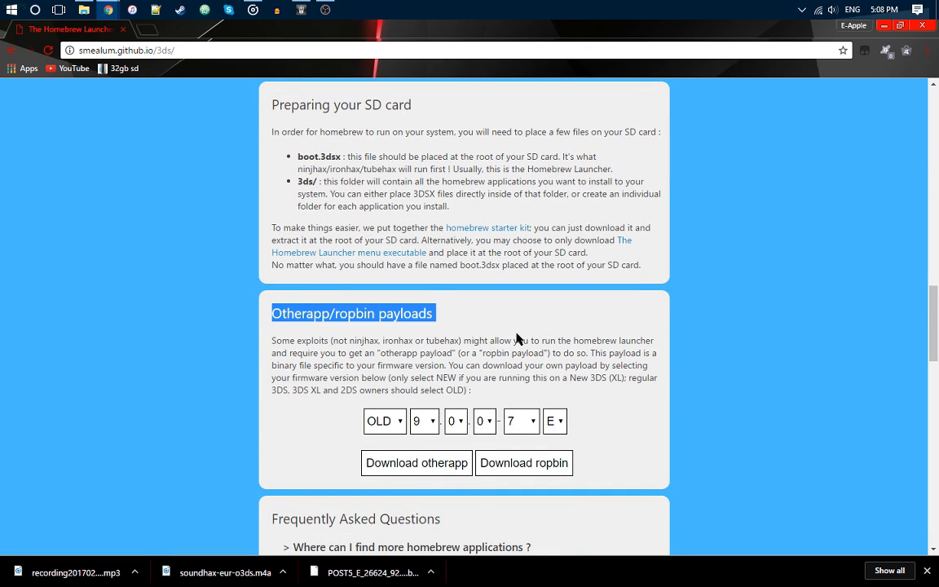
click(423, 421)
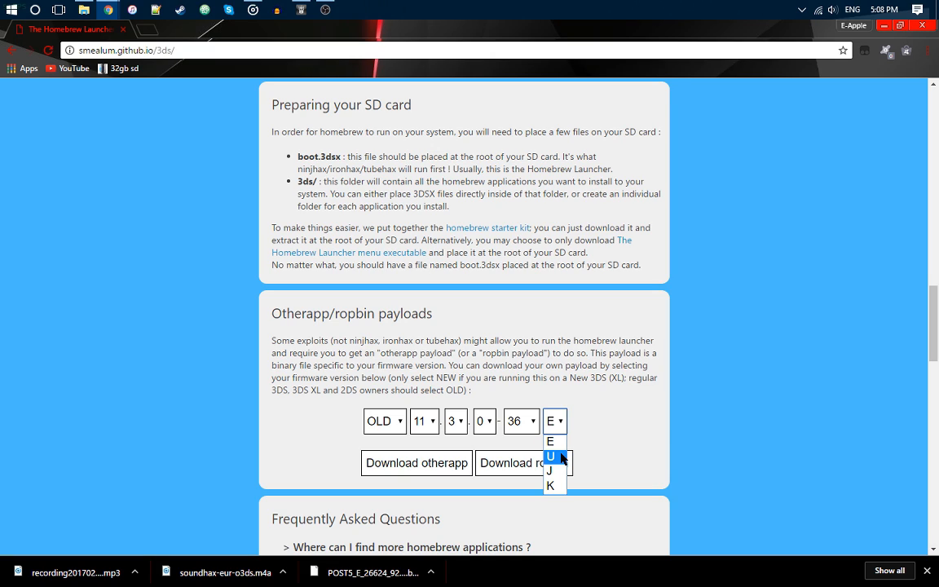
mouse_move(552, 471)
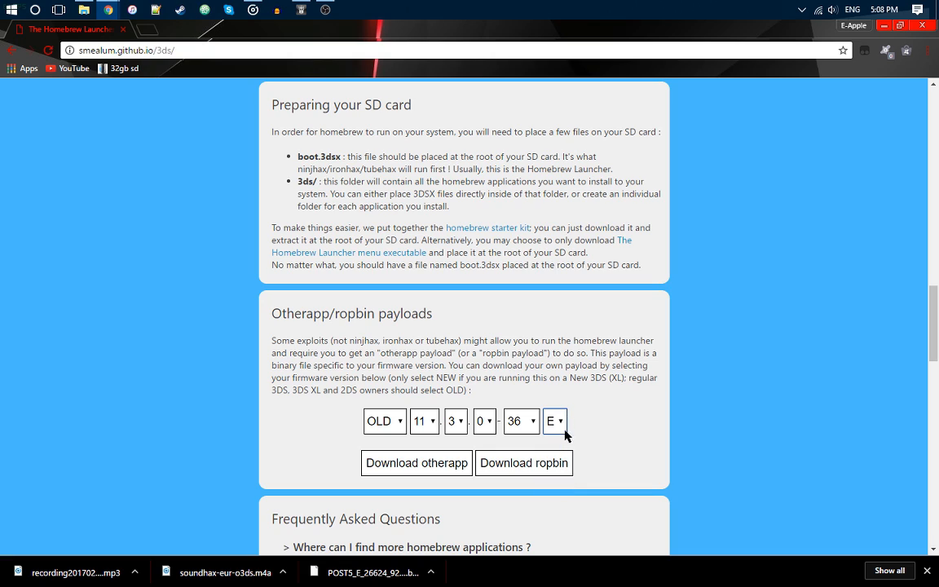
mouse_move(464, 446)
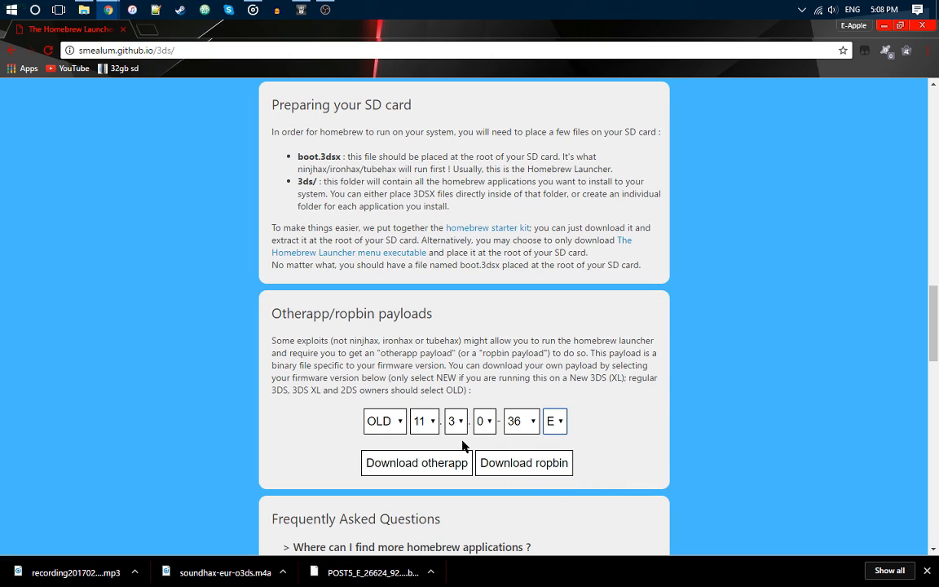
mouse_move(439, 485)
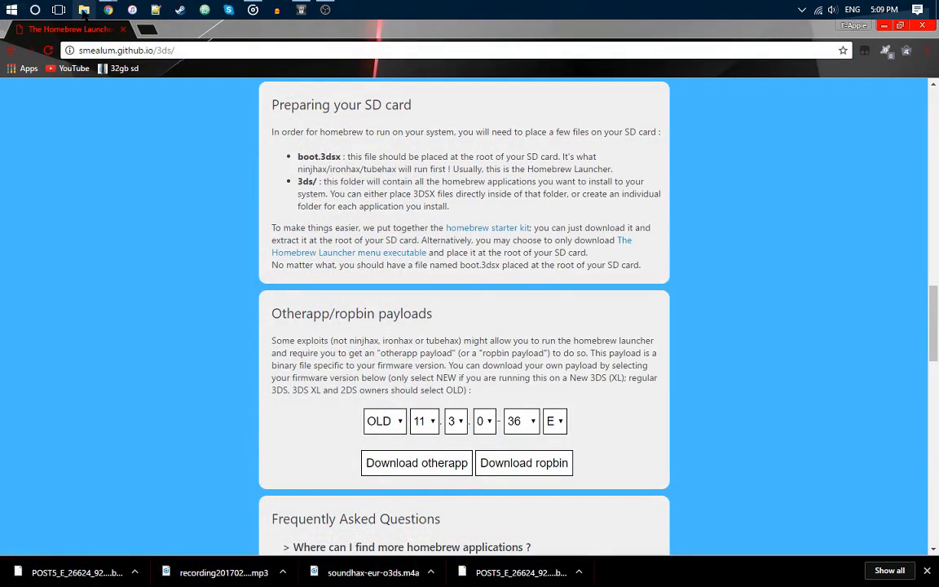
Step: Open the Your SD Card folder inside Downloads in File Explorer
click(83, 9)
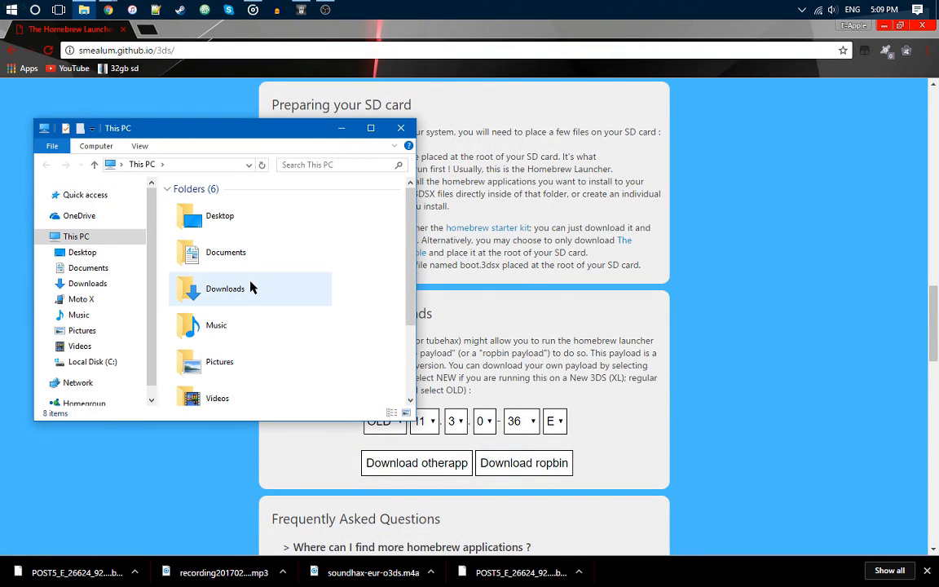
double_click(224, 289)
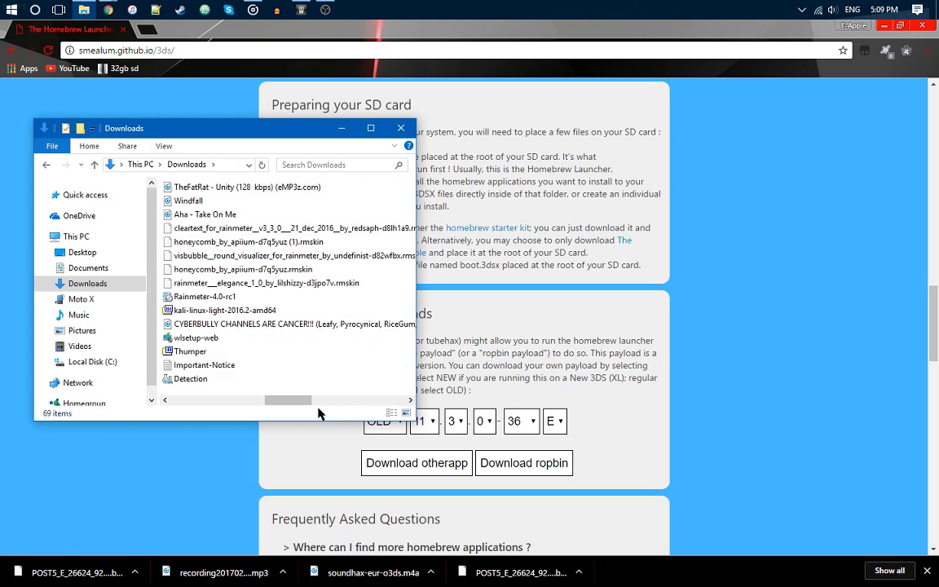
click(196, 228)
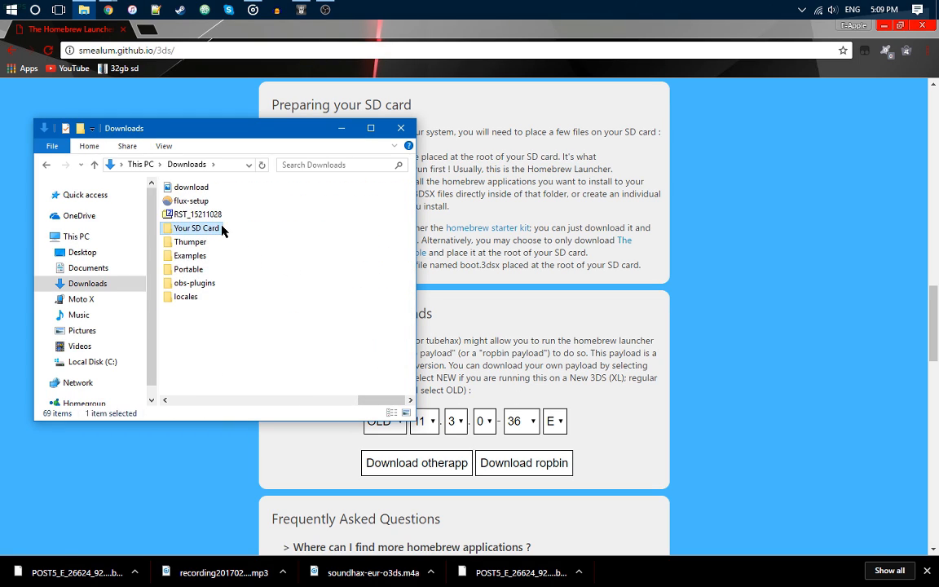
double_click(197, 227)
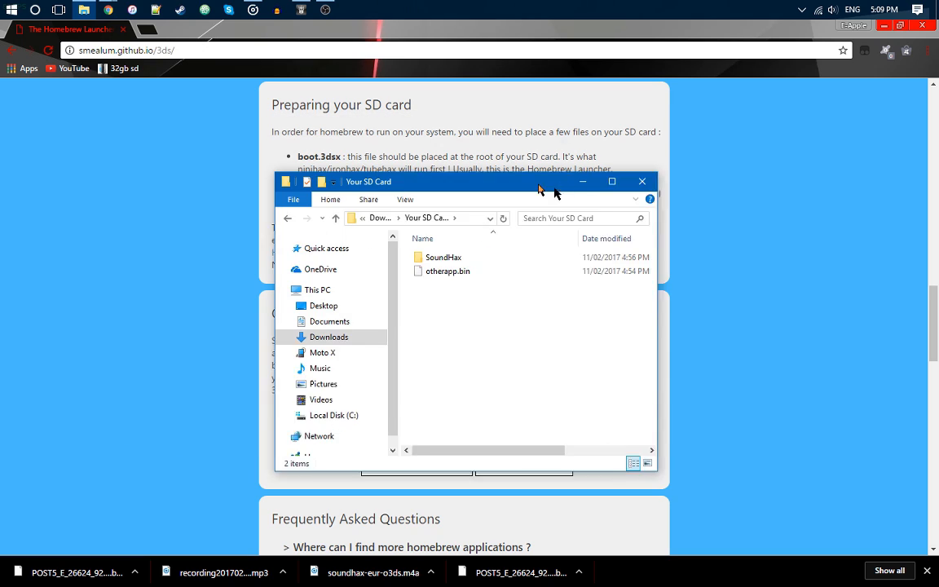
Step: Handle the downloaded payload file in the Your SD Card folder
click(642, 181)
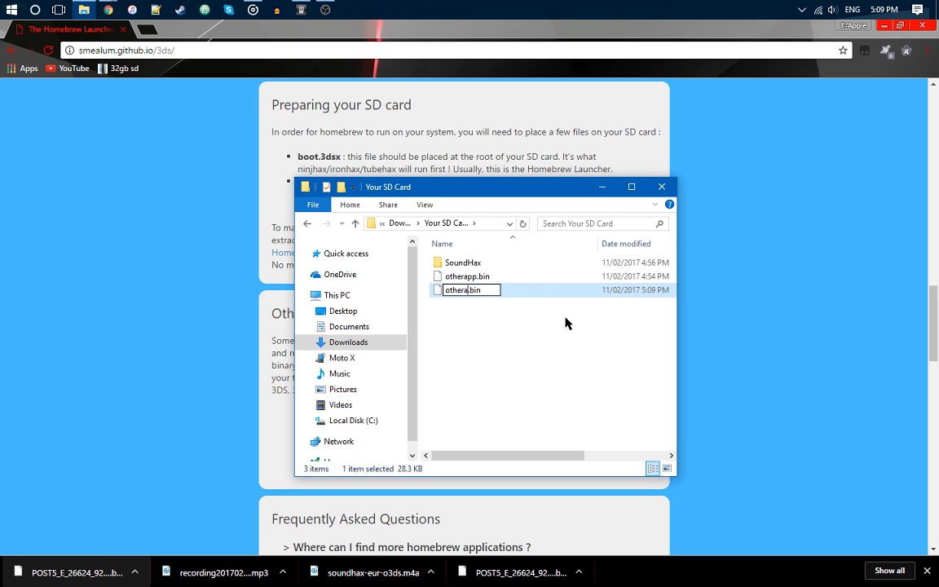
key(enter)
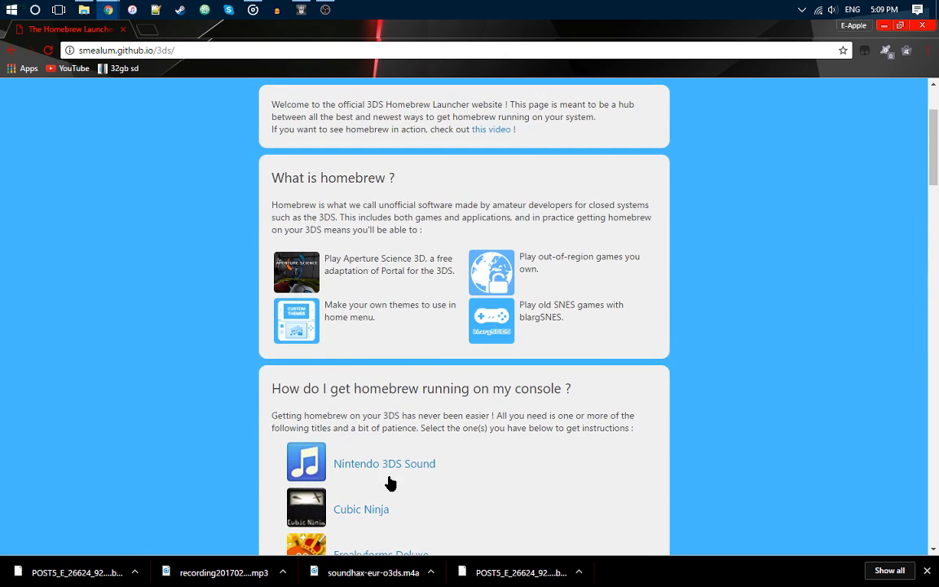
Step: From the Nintendo 3DS Sound section, download the SoundHax m4a file for EUR old 3DS
click(384, 463)
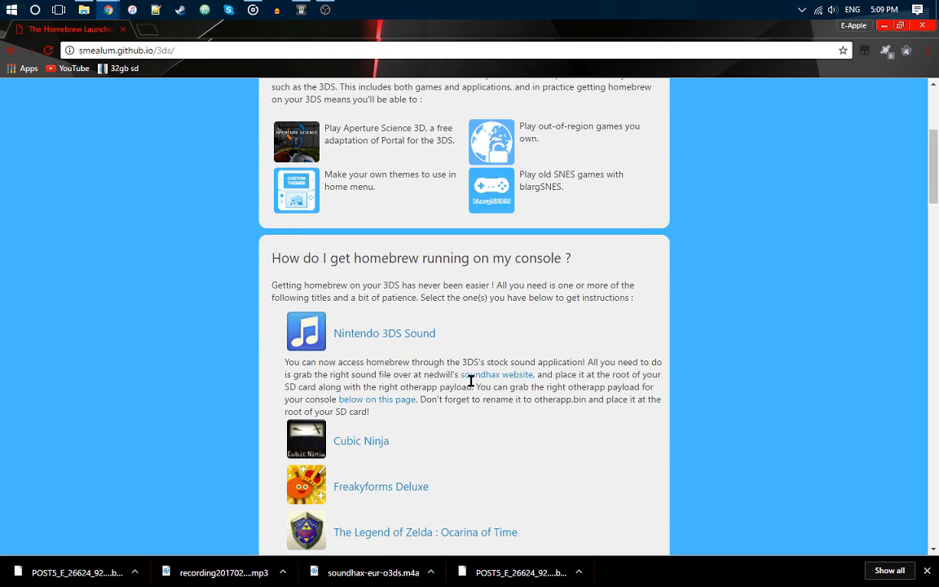
click(480, 374)
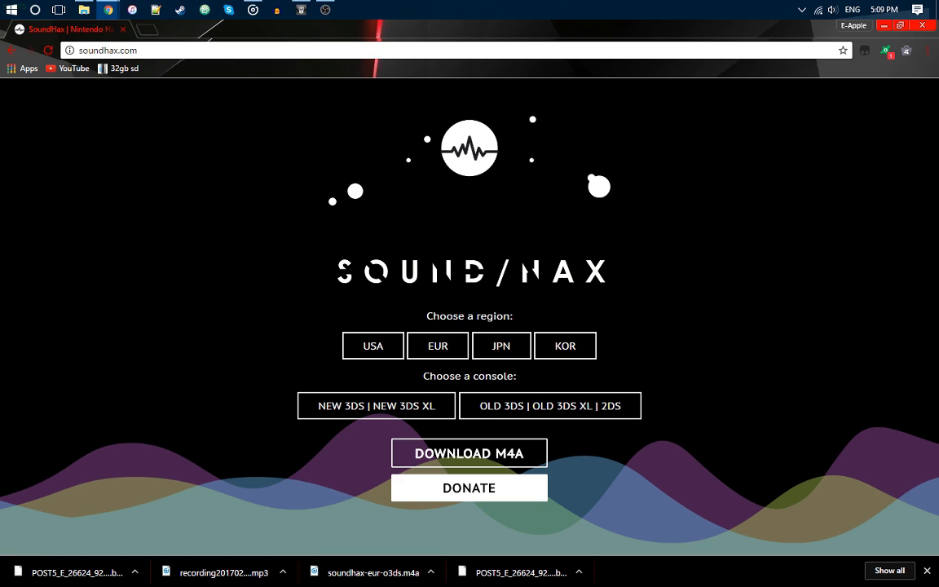
click(438, 345)
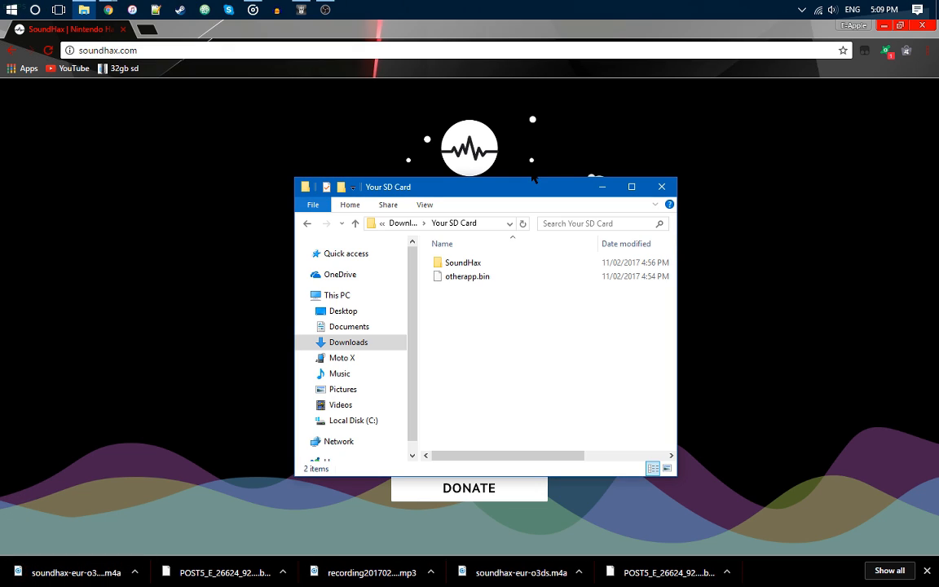
Step: Open the SoundHax folder inside Your SD Card to view its 2.76 KB sound file
click(463, 262)
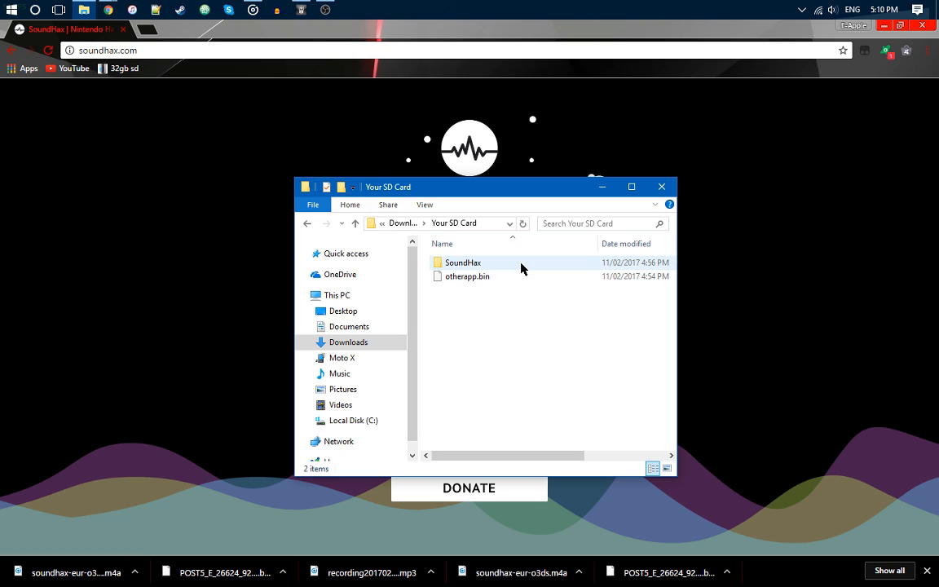
double_click(463, 261)
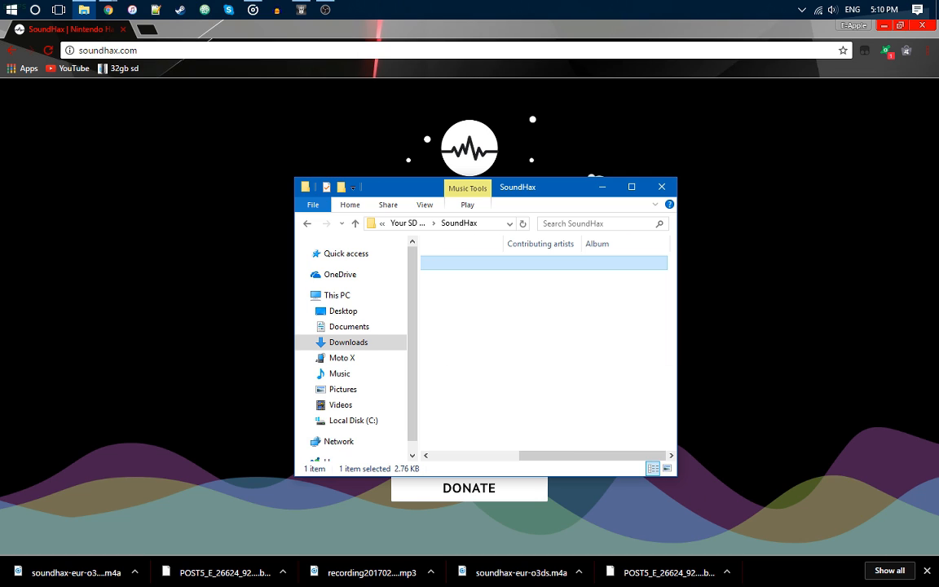